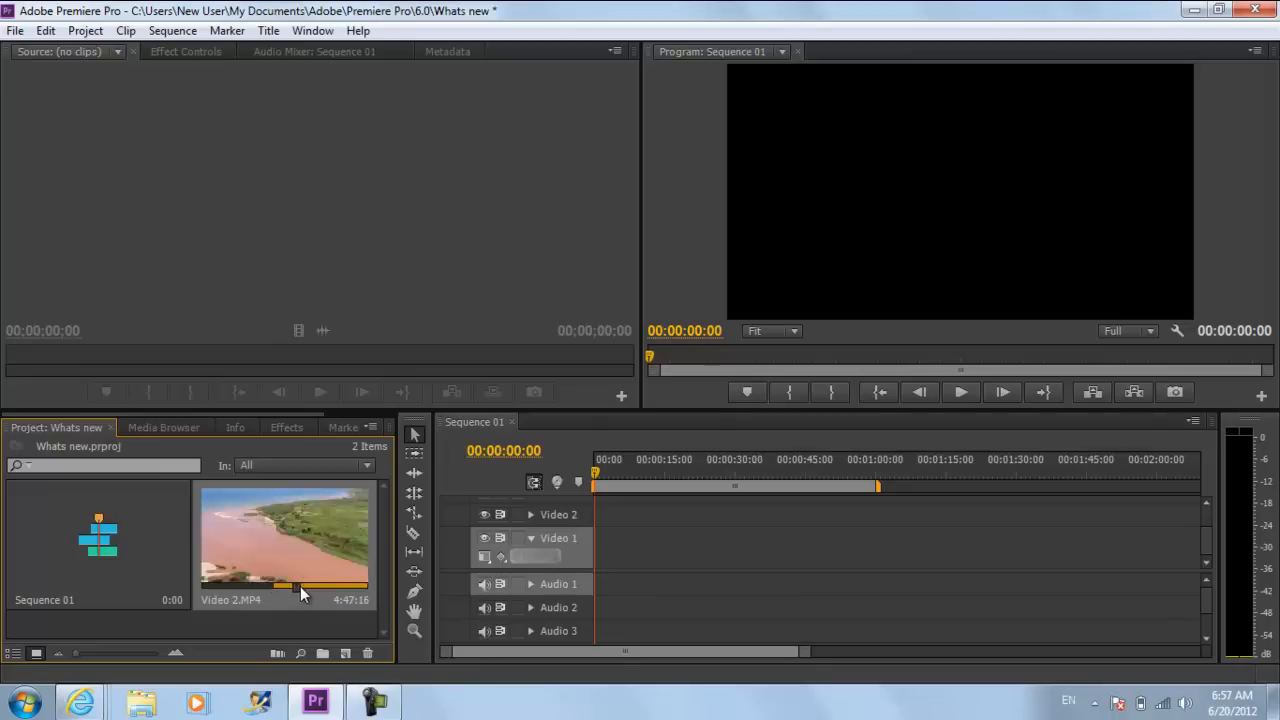
mouse_move(310, 590)
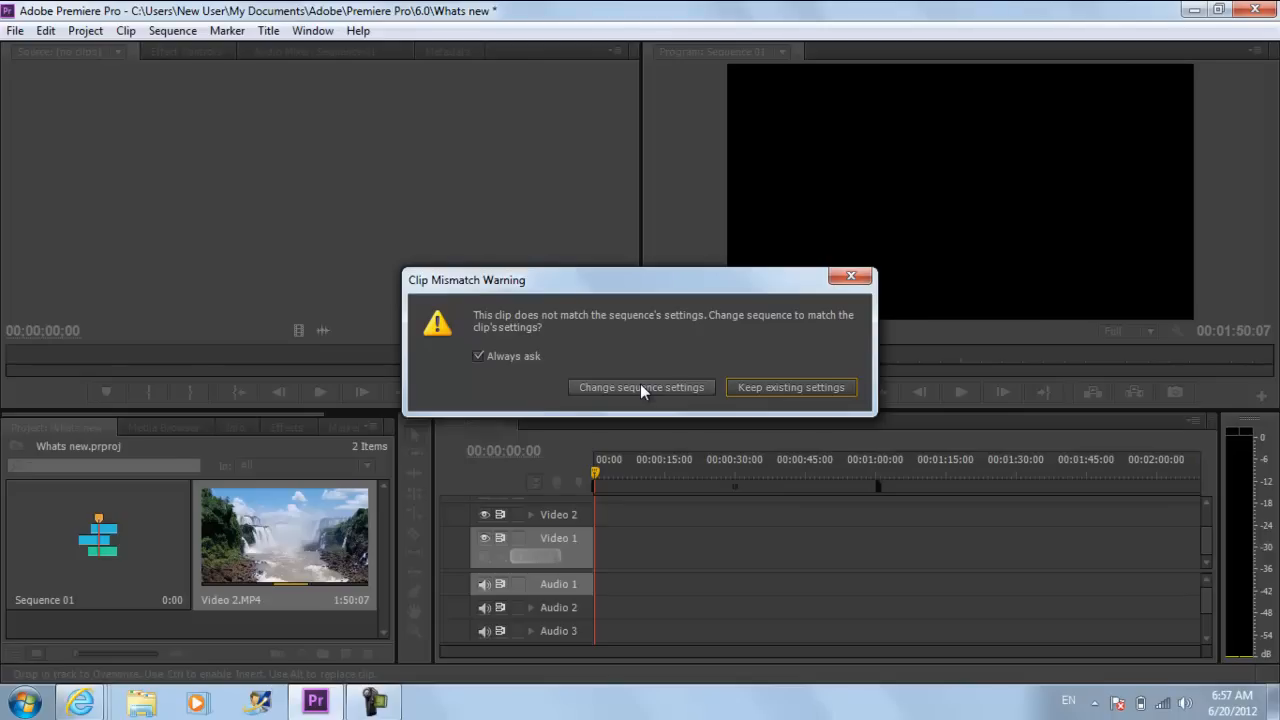
Step: Accept the Clip Mismatch Warning so Sequence 01 matches Video 2.MP4's settings
left_click(790, 388)
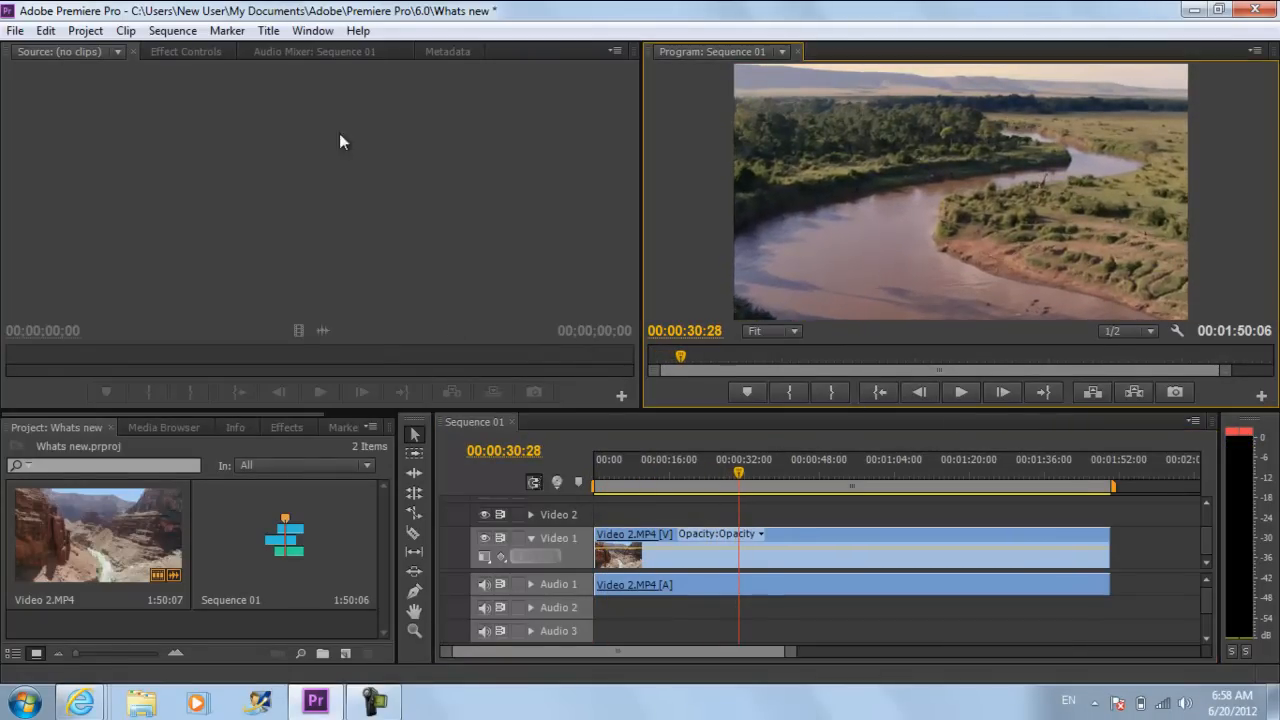
Step: Switch to the Audio workspace, lower the Audio 1 fader, then head back toward Editing
left_click(312, 30)
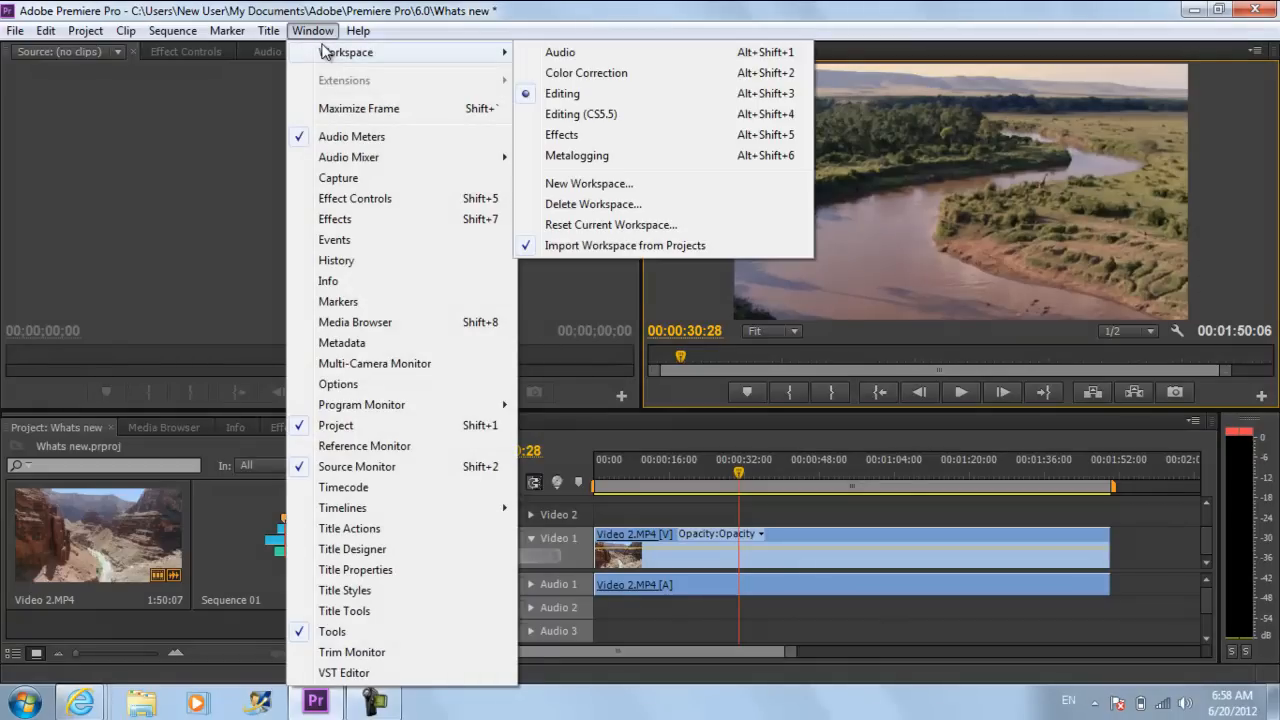
mouse_move(644, 108)
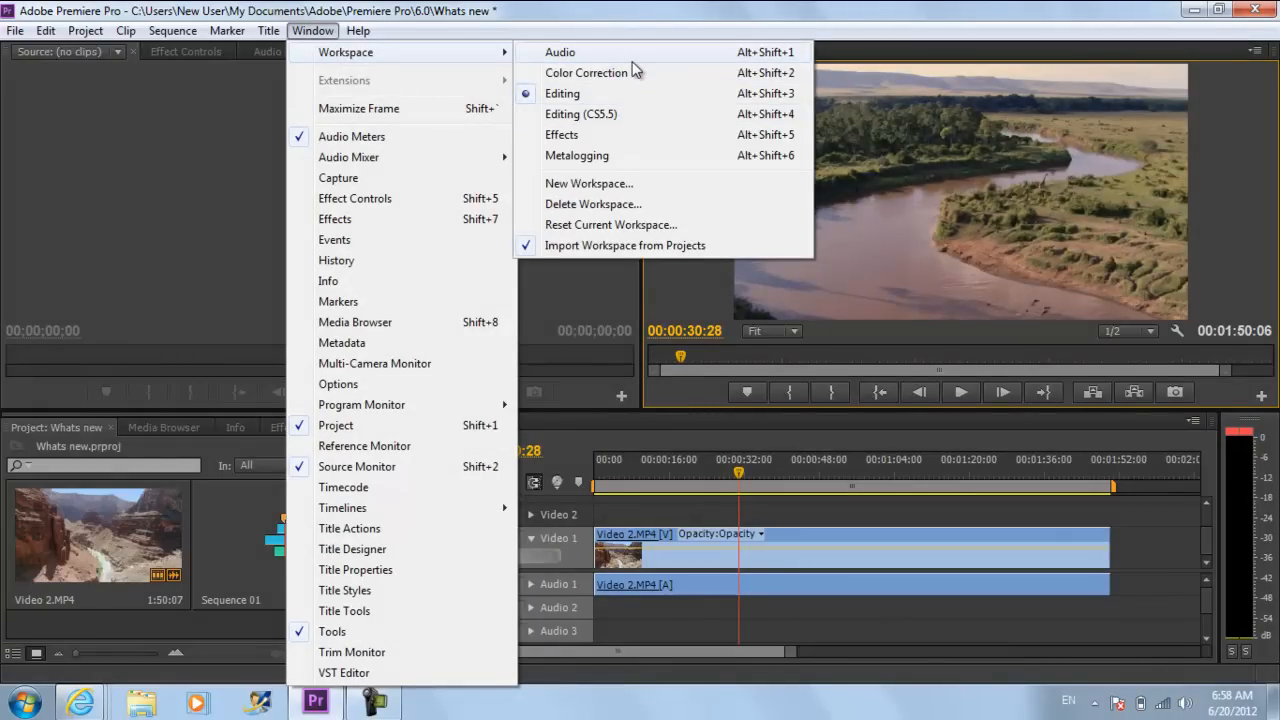
left_click(560, 52)
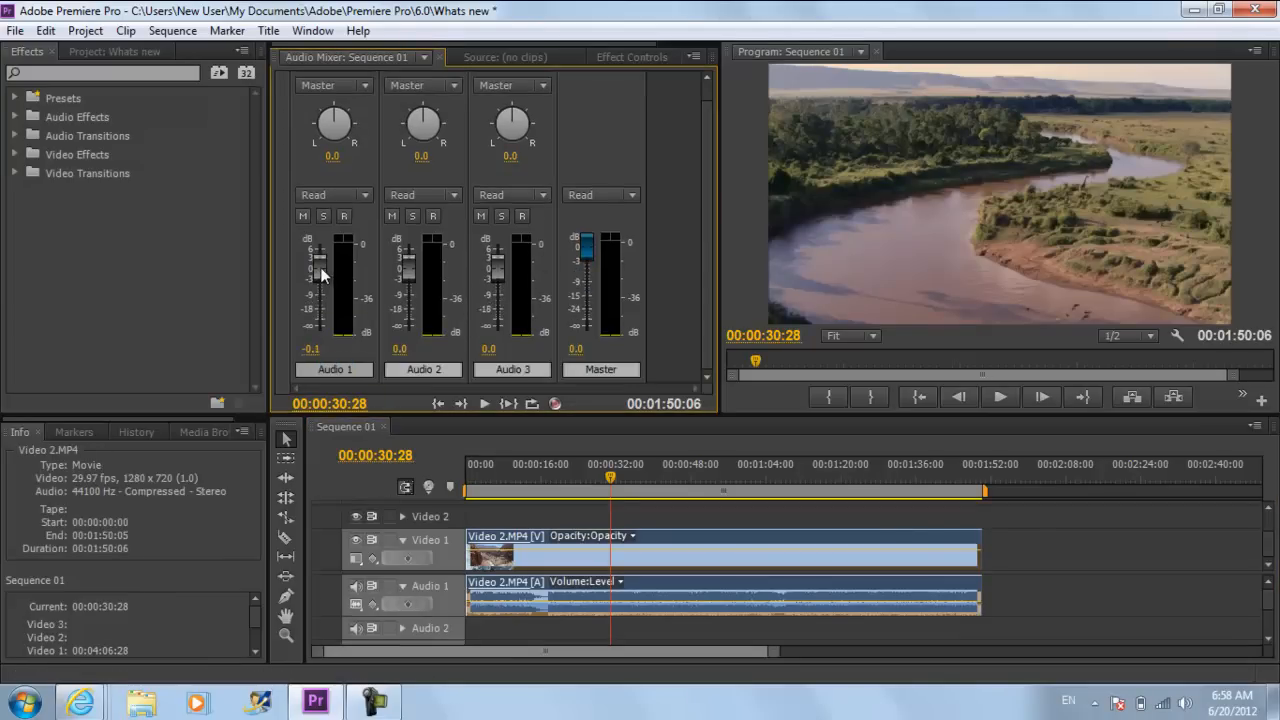
left_click_drag(324, 276, 342, 256)
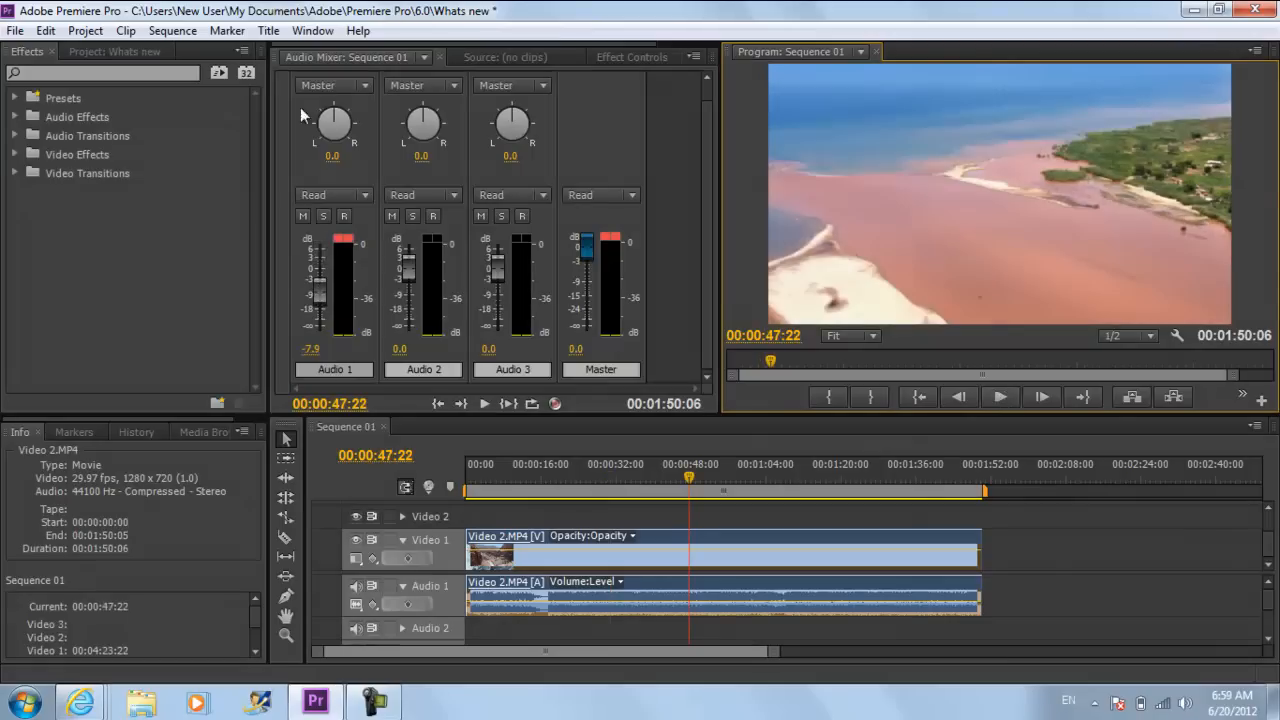
left_click(312, 30)
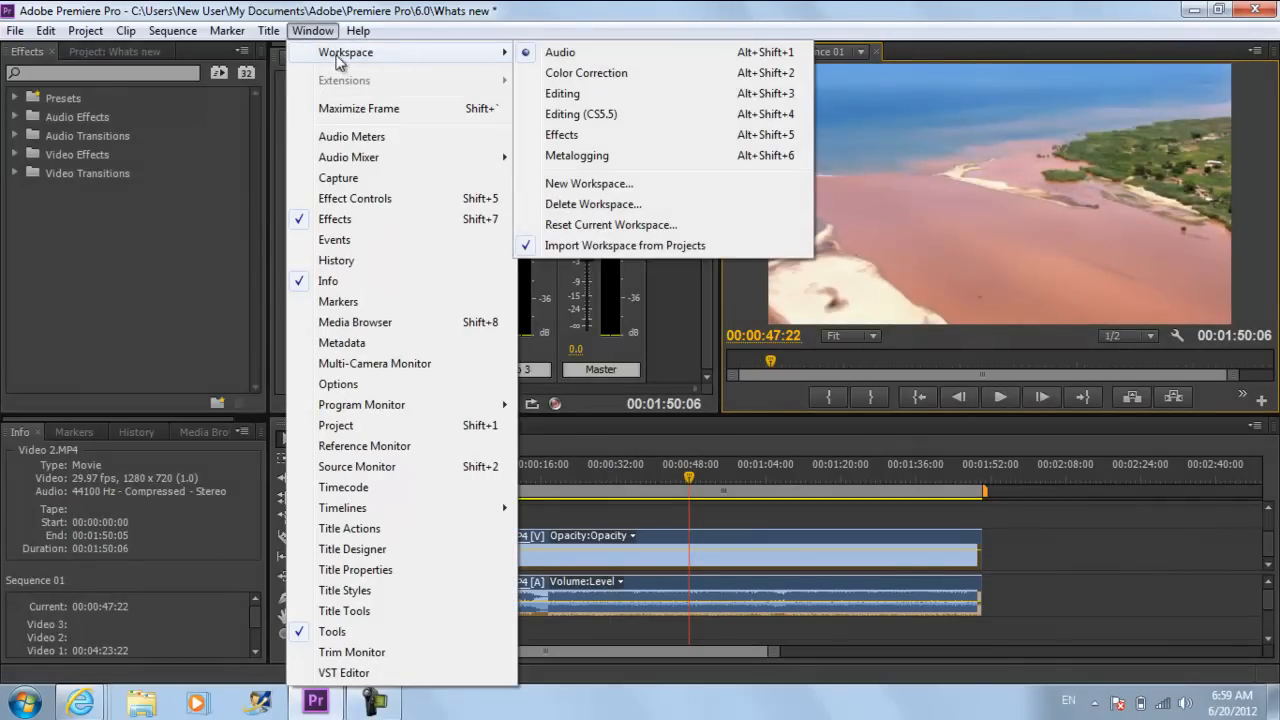
mouse_move(586, 72)
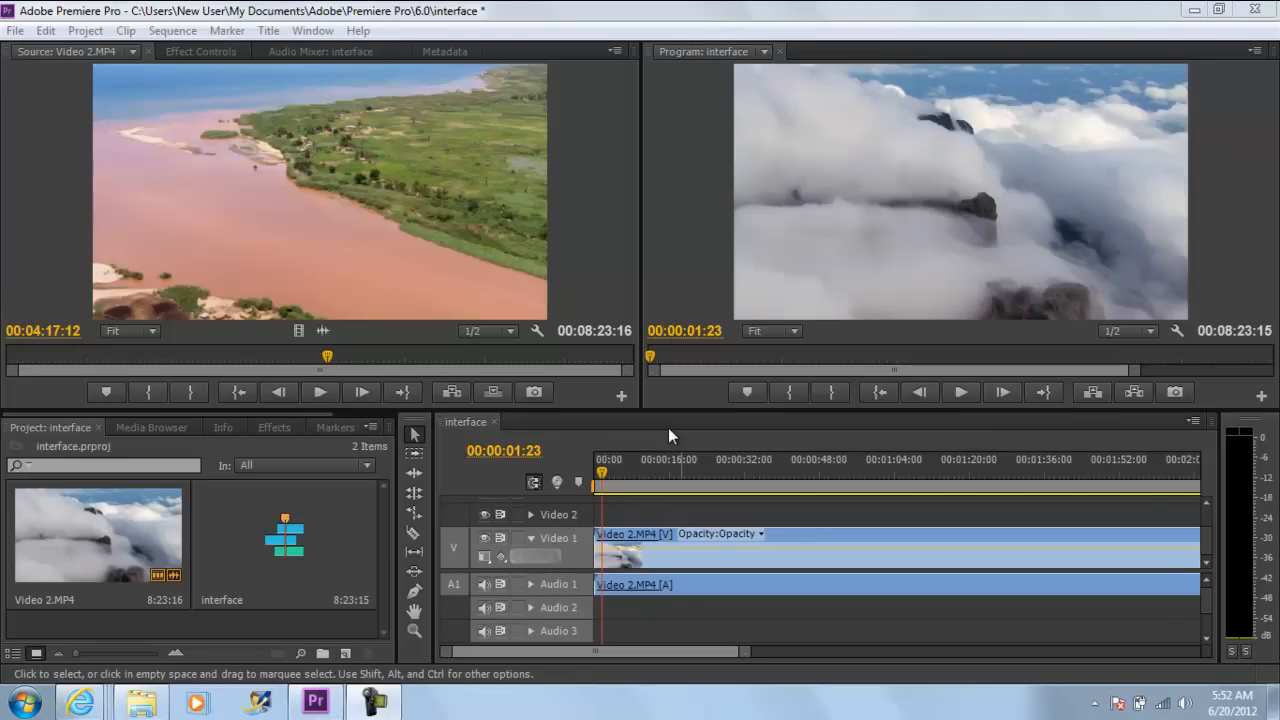
mouse_move(664, 432)
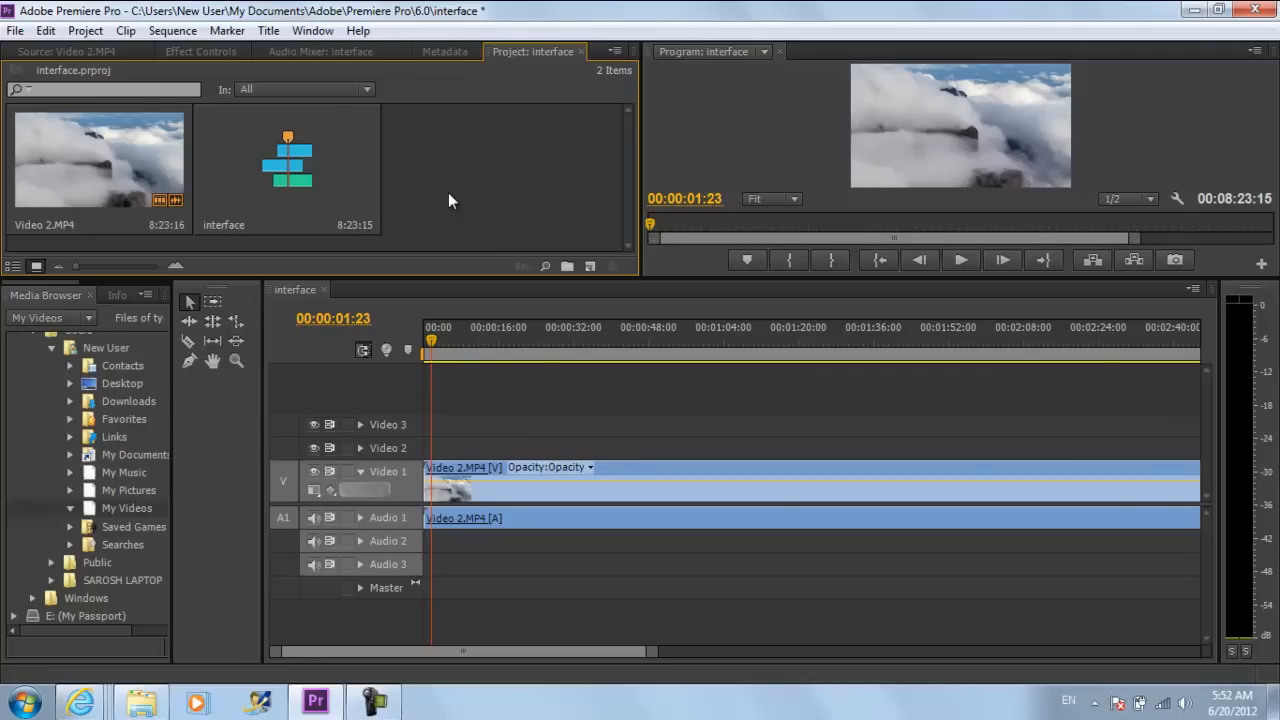
mouse_move(468, 278)
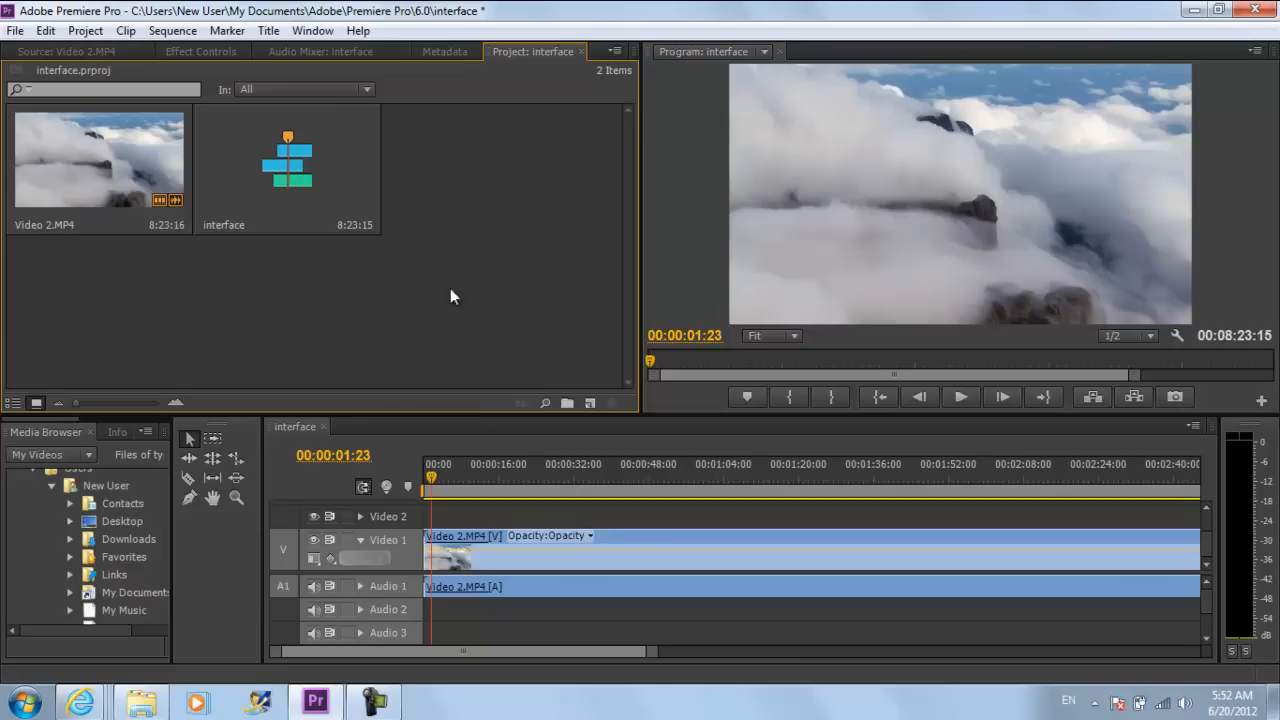
Step: Show Effect Controls and Source, then return the Project bin to the lower-left group beside Metadata
left_click(200, 52)
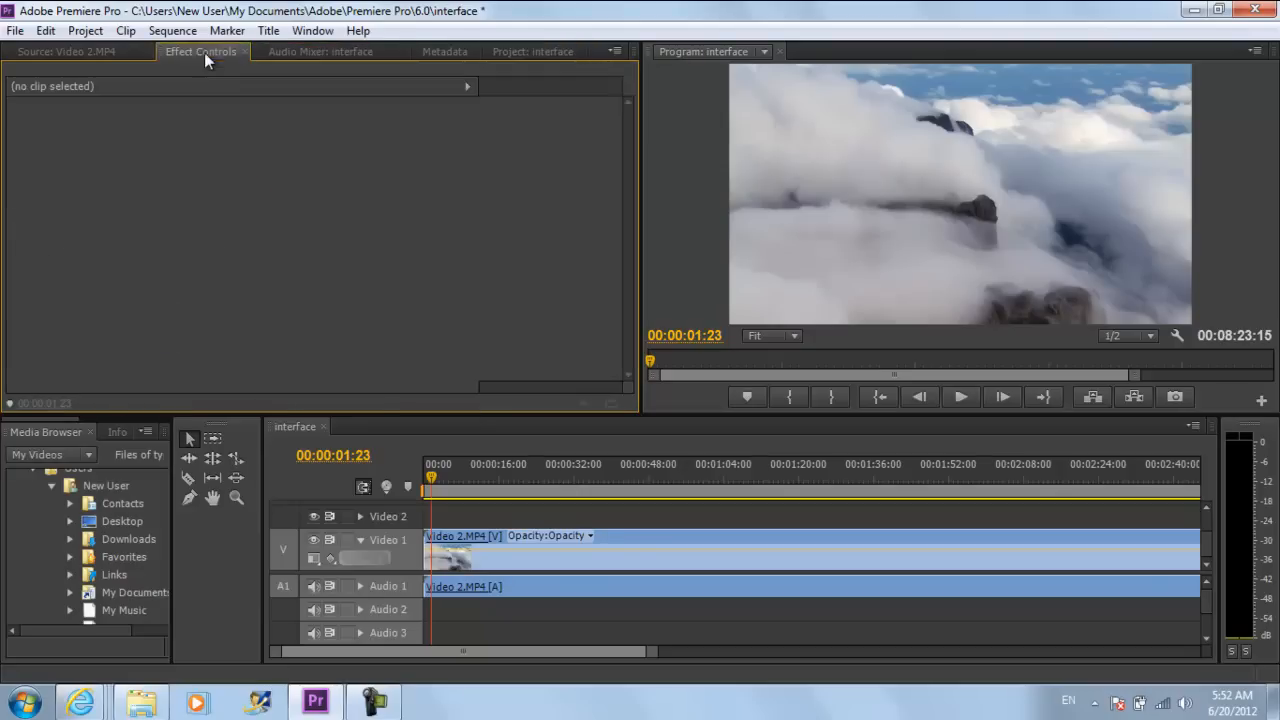
left_click(64, 52)
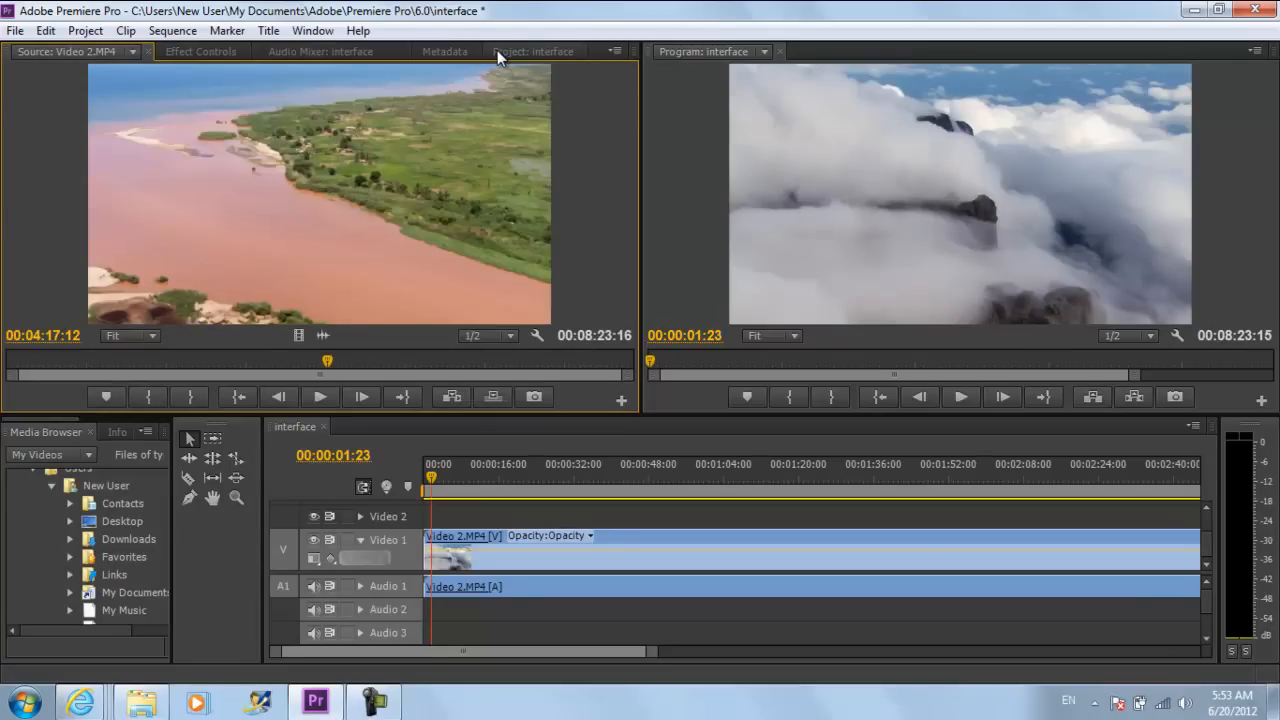
left_click(532, 52)
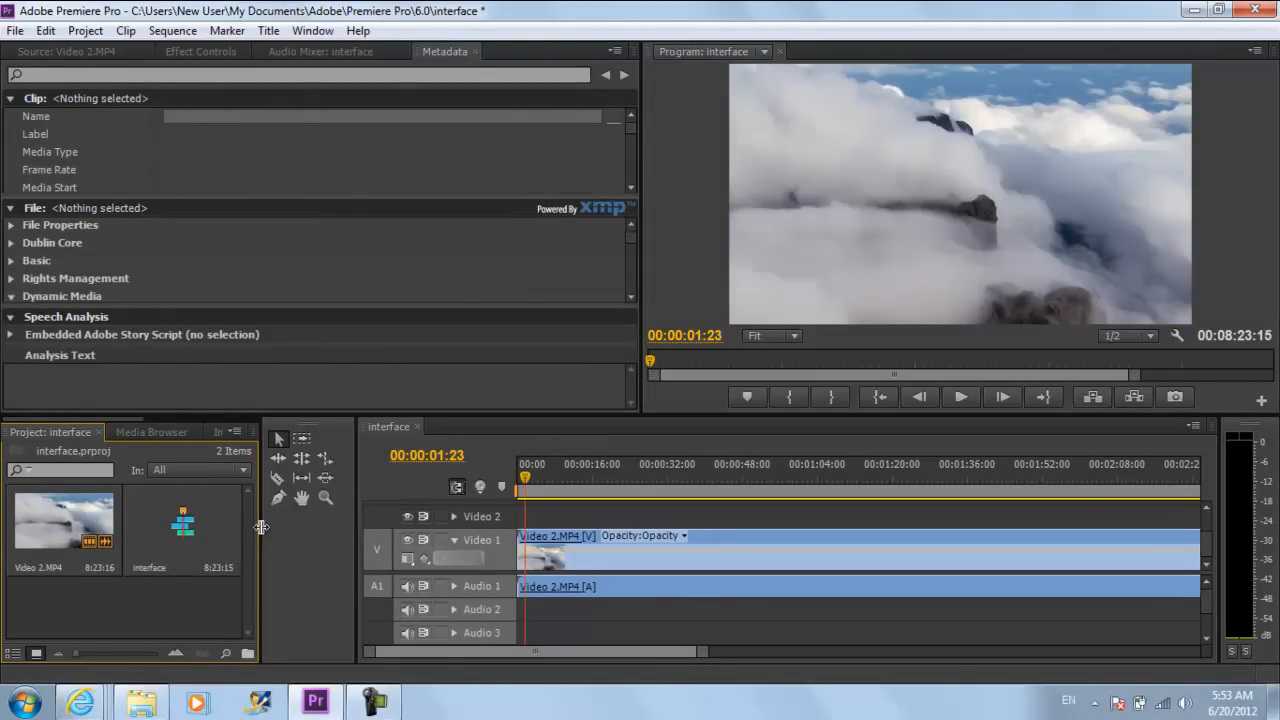
Step: Reset the Editing workspace to its default layout and confirm in the Reset Workspace dialog
left_click(312, 30)
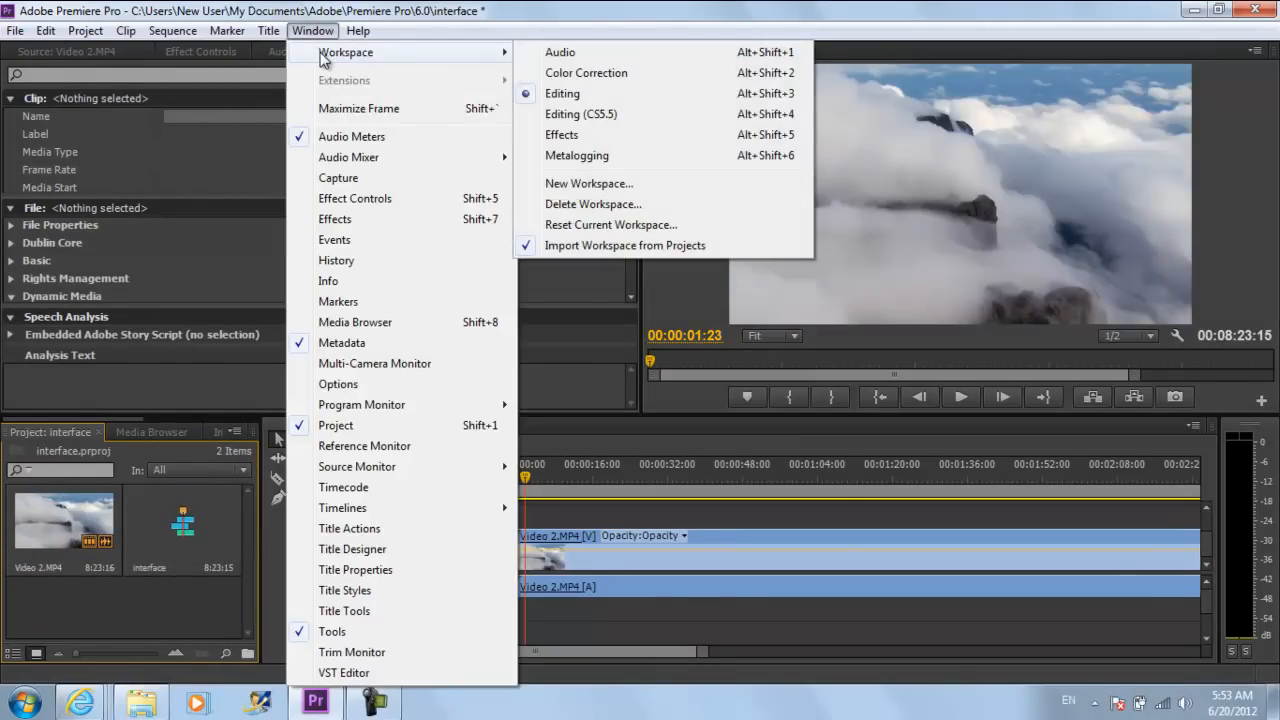
mouse_move(610, 224)
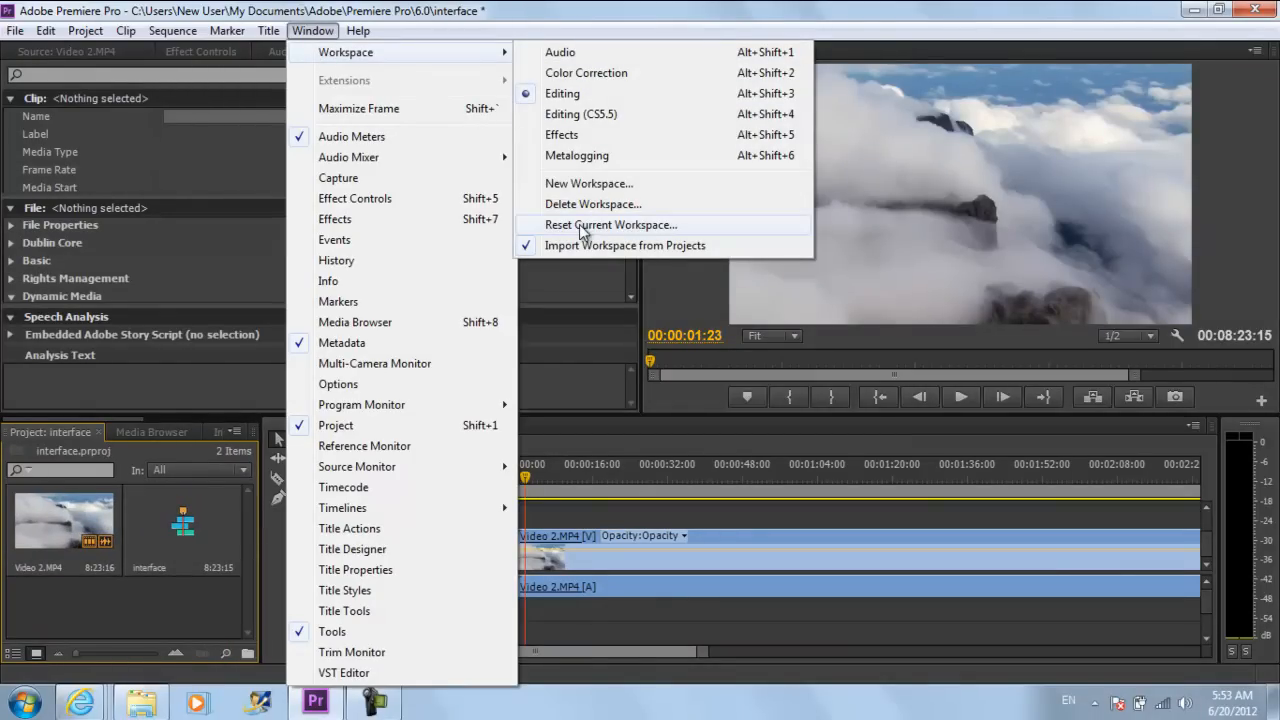
left_click(610, 224)
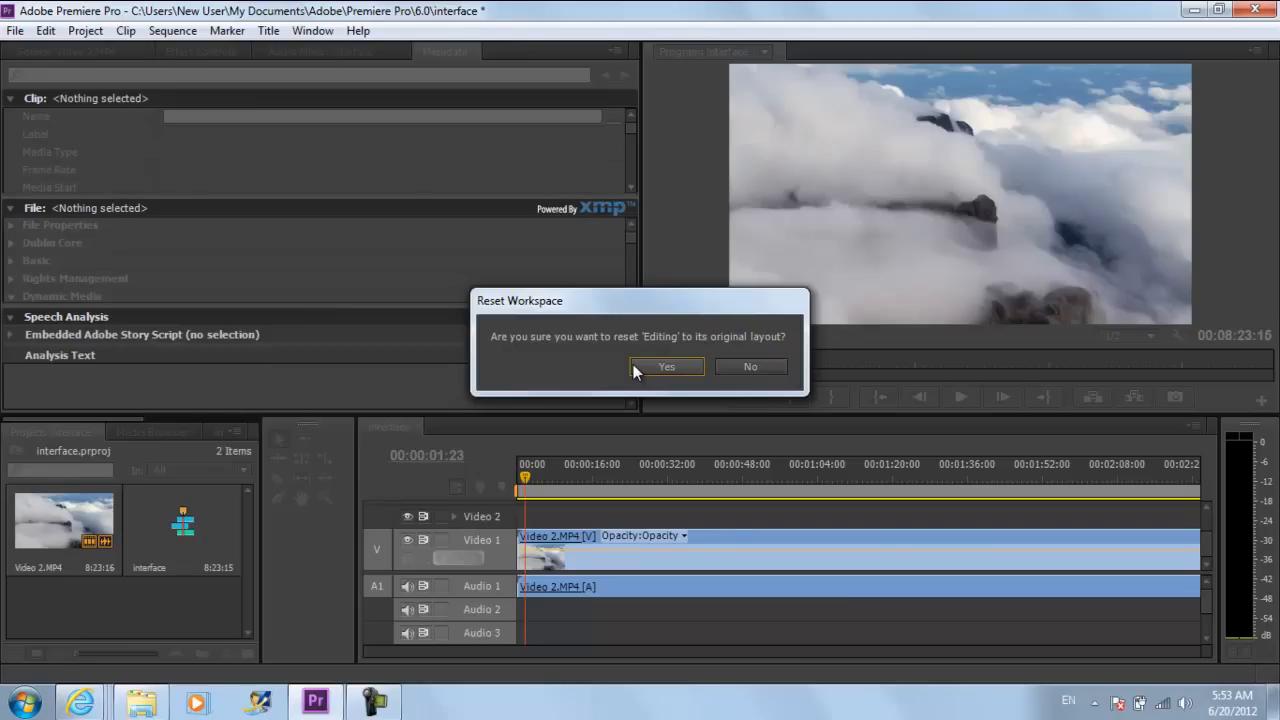
left_click(666, 366)
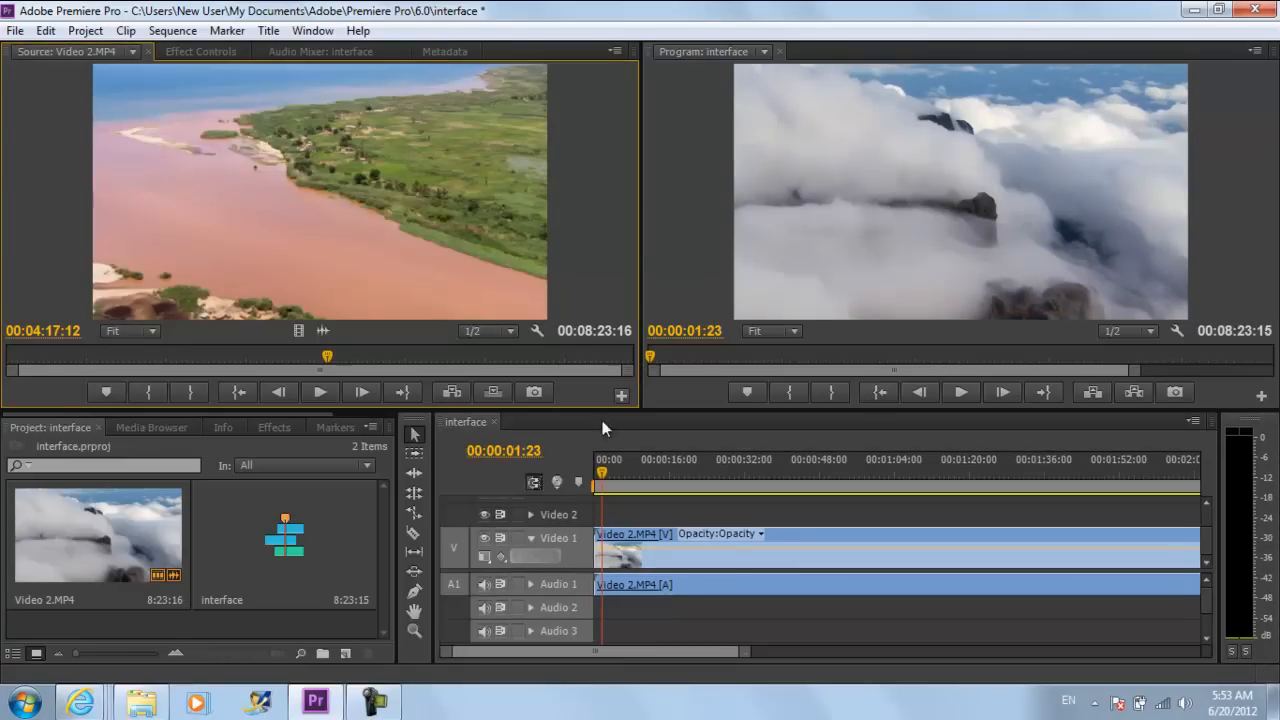